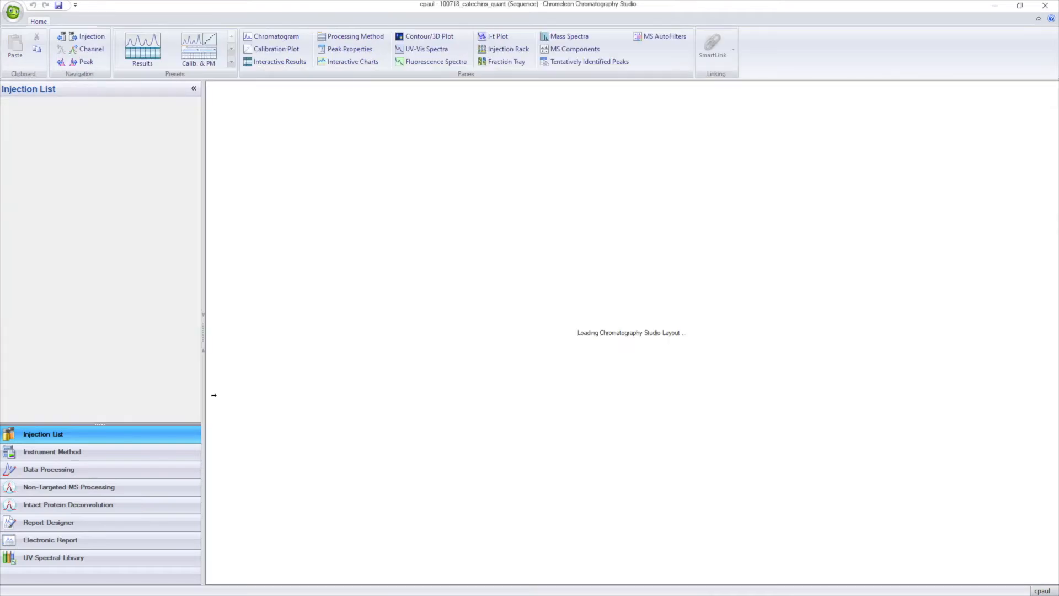
- Open the Metolazone 3mg/mL UV_VIS_1 channel from Empower's Channels list in Review
left_click(49, 469)
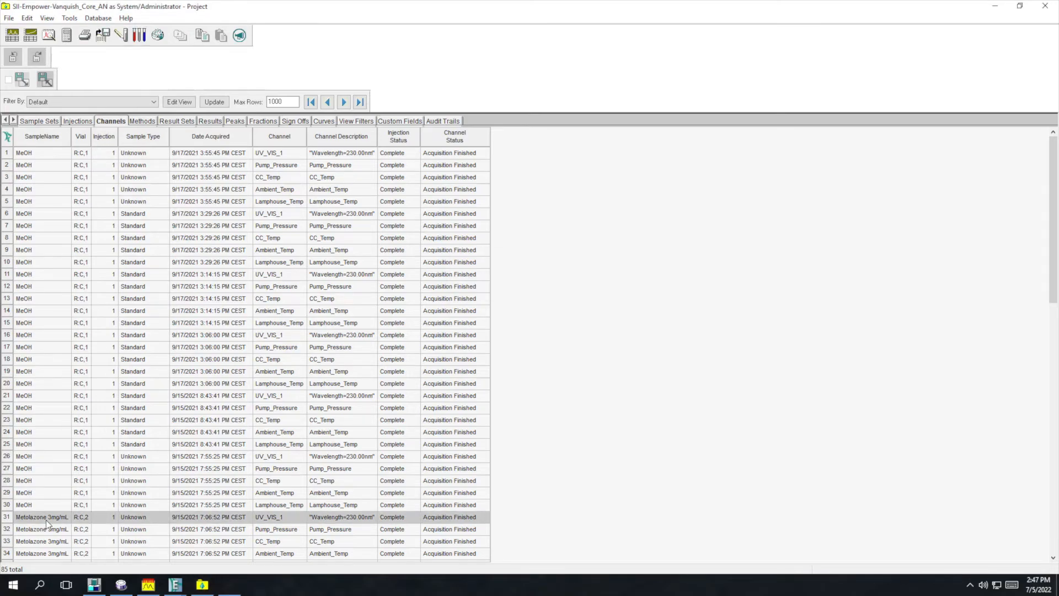
double_click(41, 517)
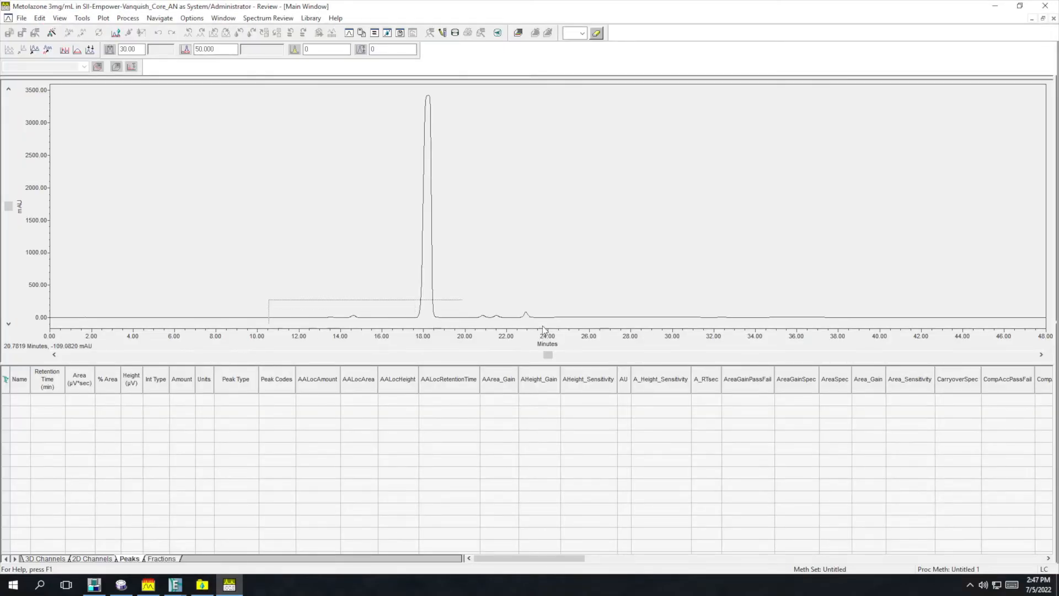